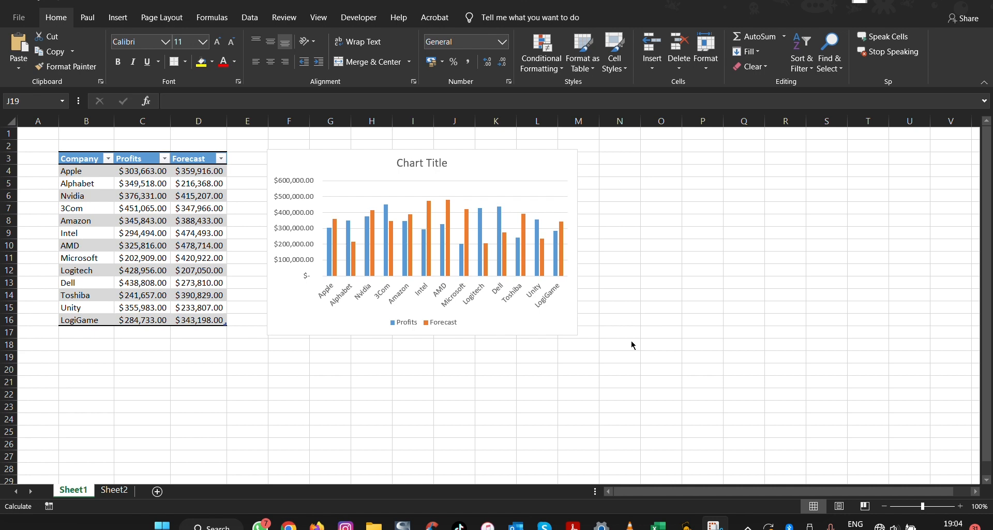
mouse_move(329, 176)
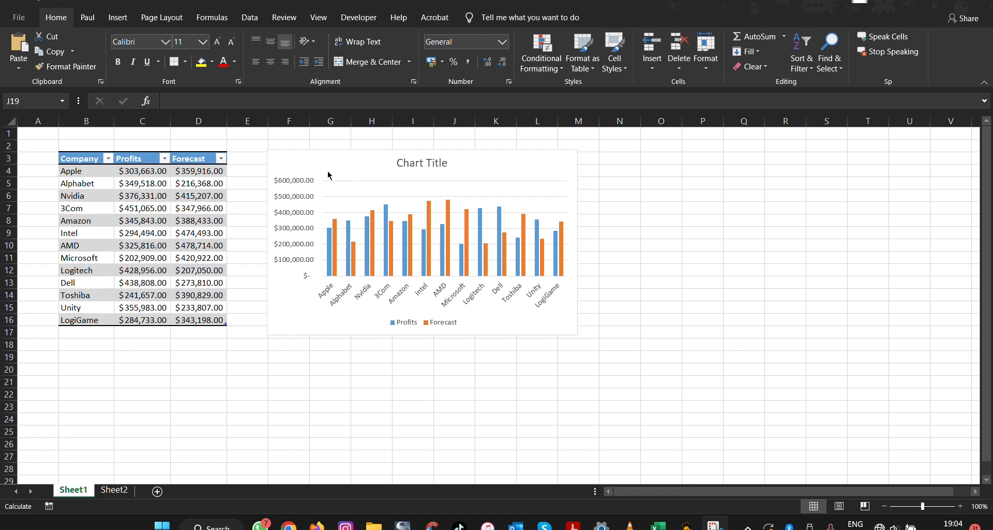
Browse the Page Layout Themes gallery, previewing built-in themes such as Facet and Main Event
left_click(455, 356)
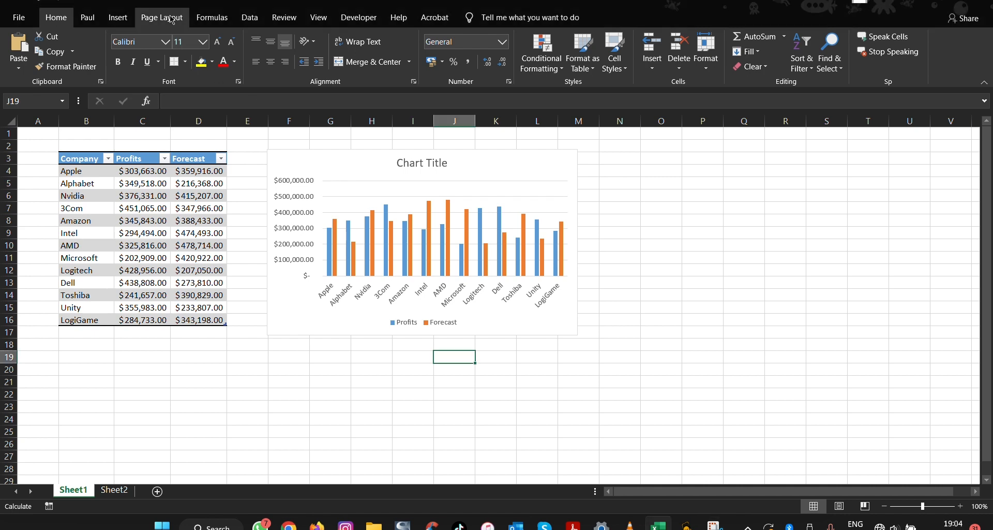
left_click(162, 17)
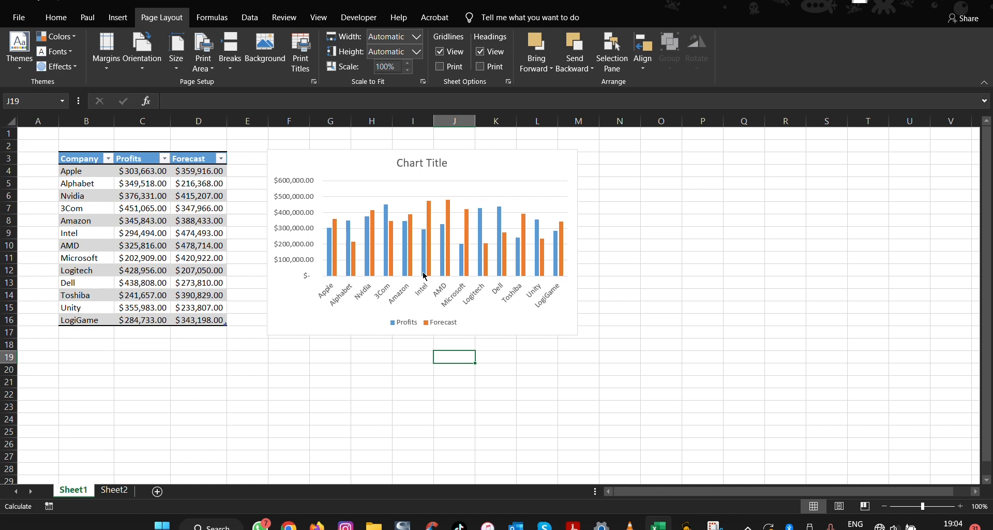
mouse_move(439, 265)
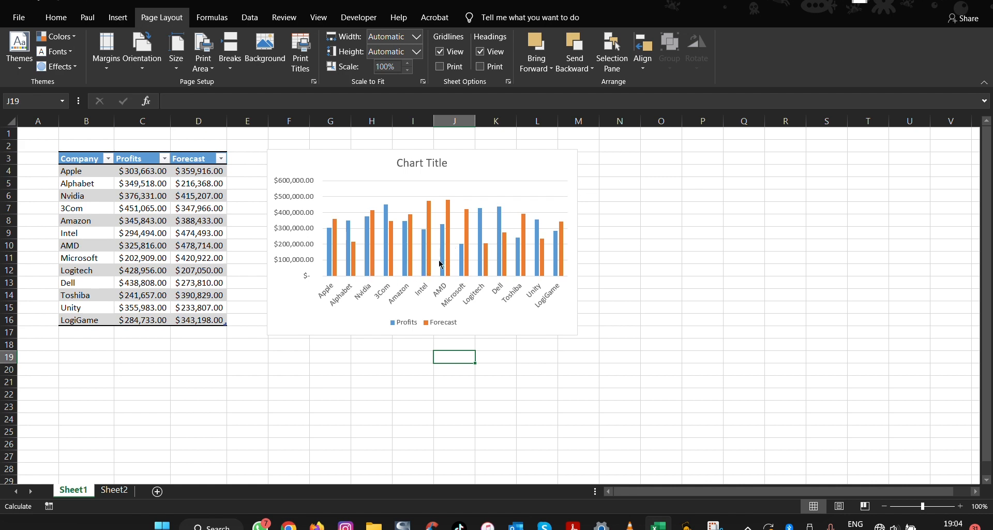
mouse_move(336, 238)
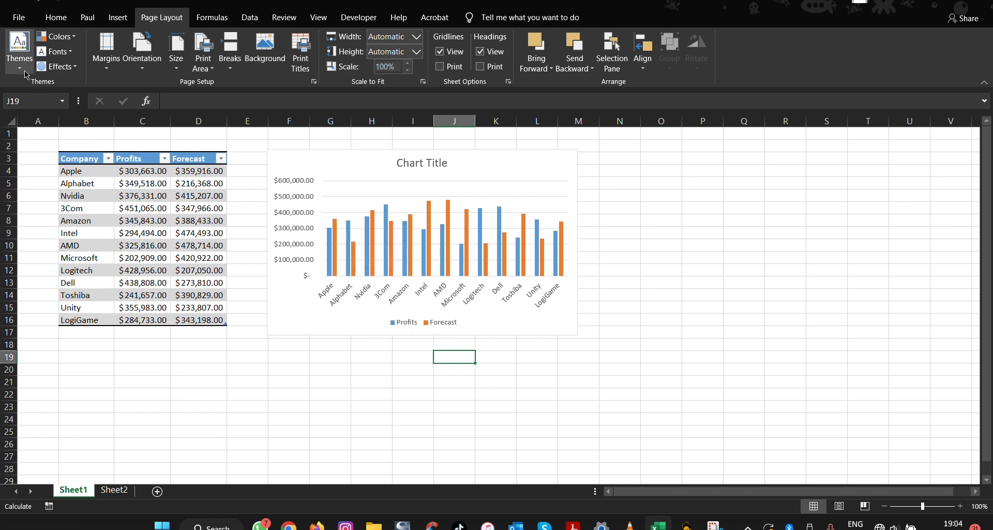
left_click(18, 51)
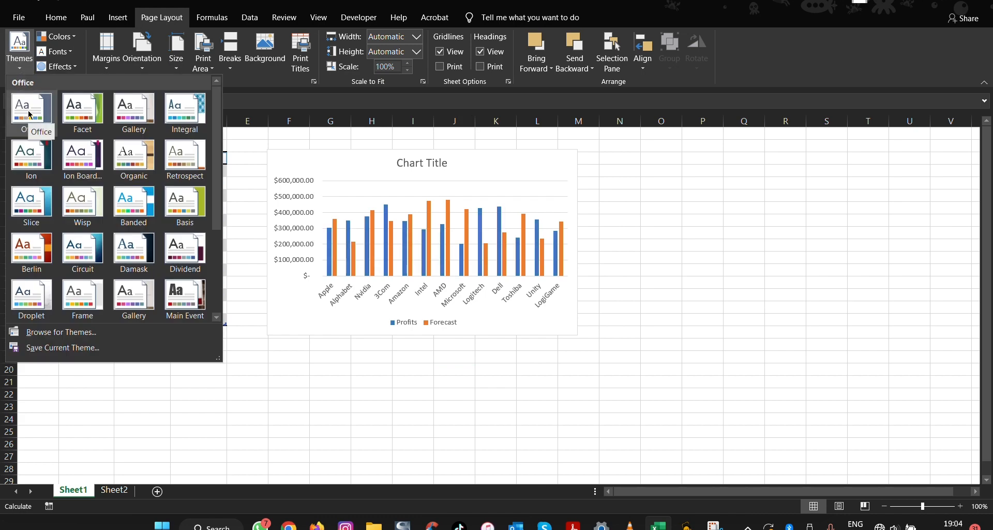
mouse_move(83, 112)
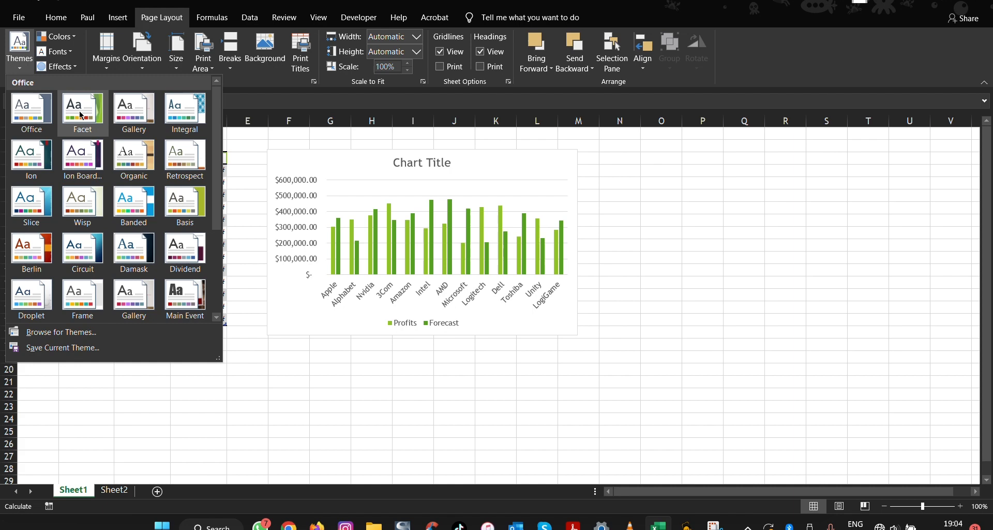
mouse_move(82, 106)
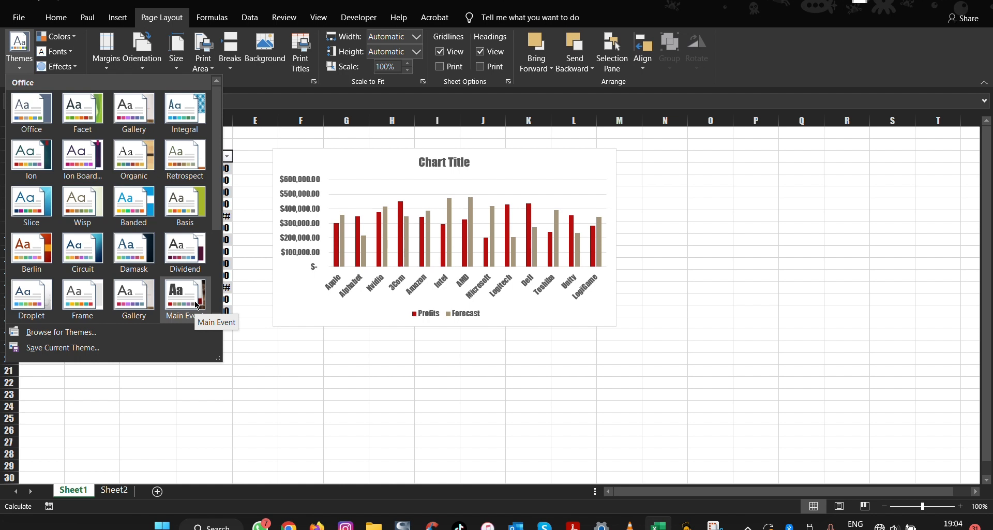
left_click(31, 108)
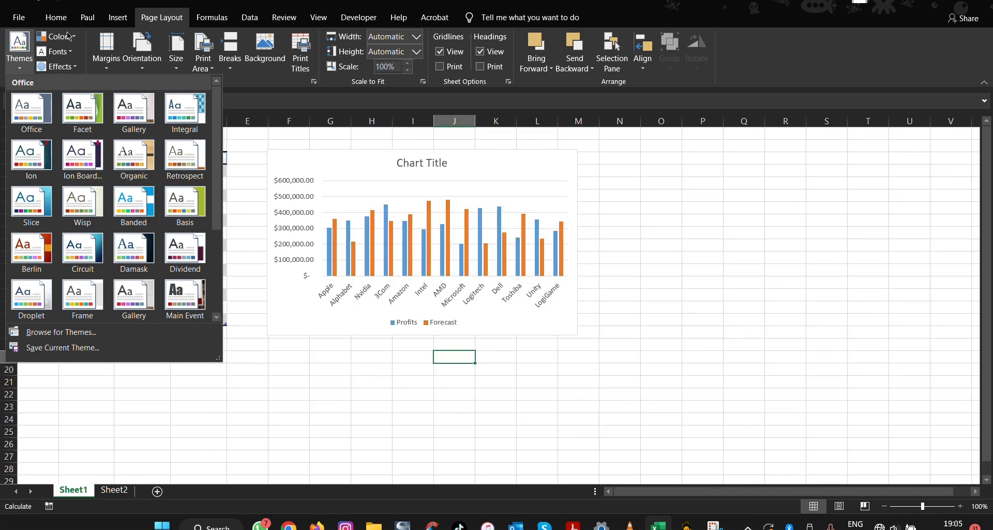
mouse_move(58, 58)
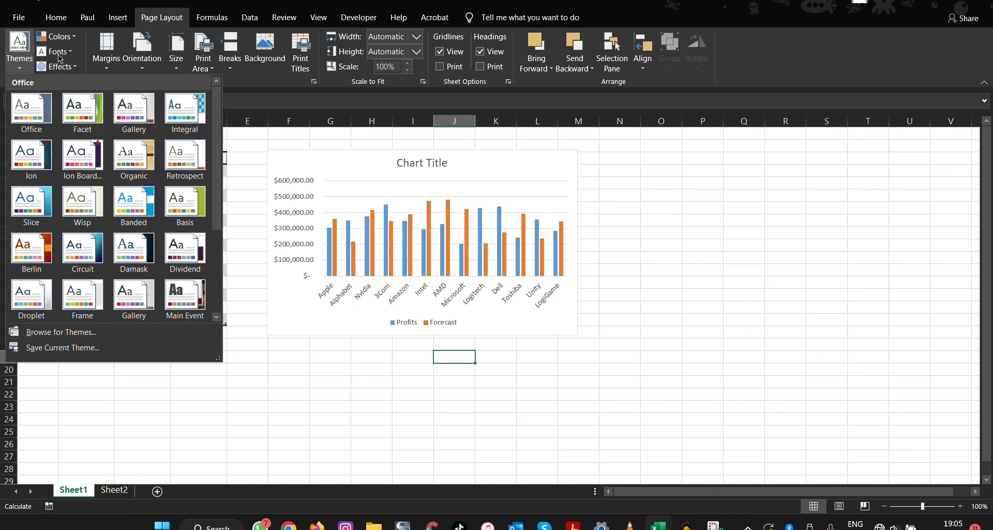
Start a new custom theme colour set from the Colors list (Customize Colors)
left_click(57, 36)
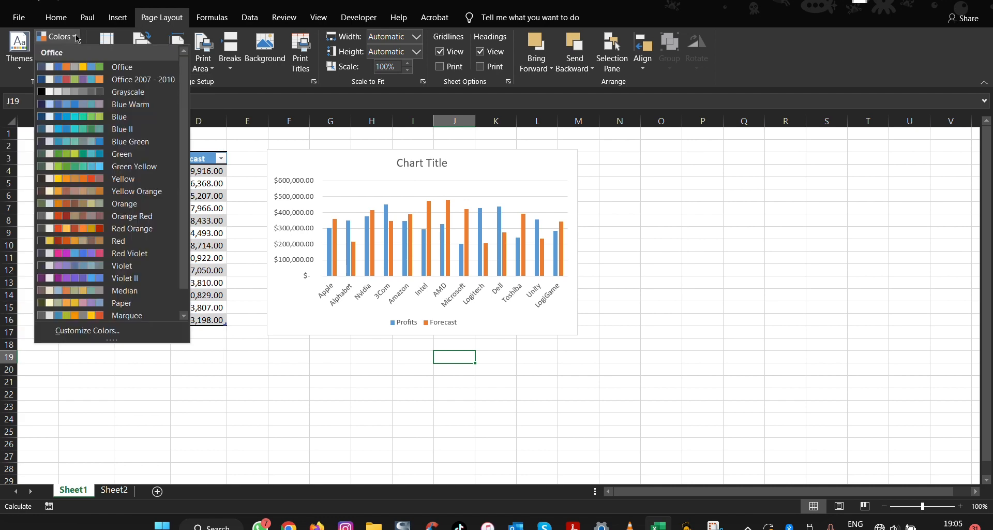
mouse_move(87, 330)
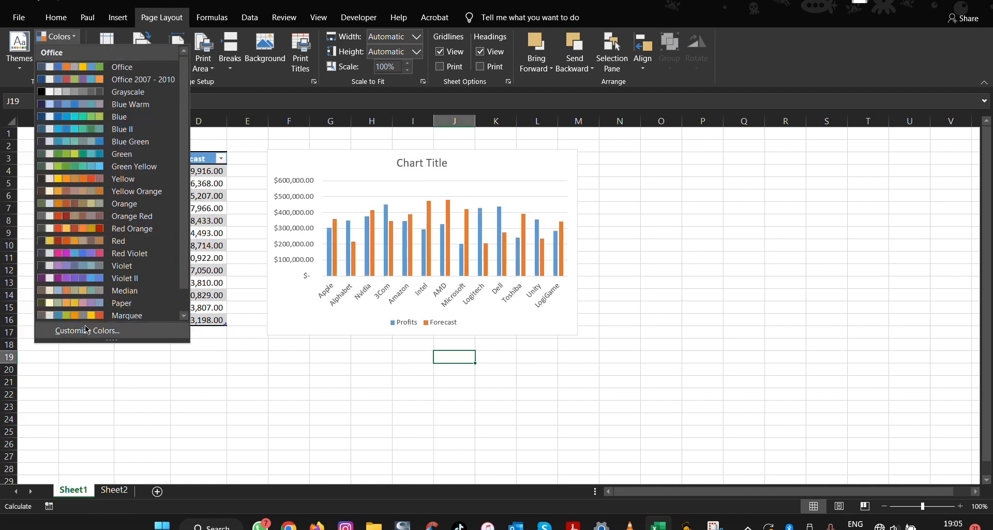
left_click(87, 330)
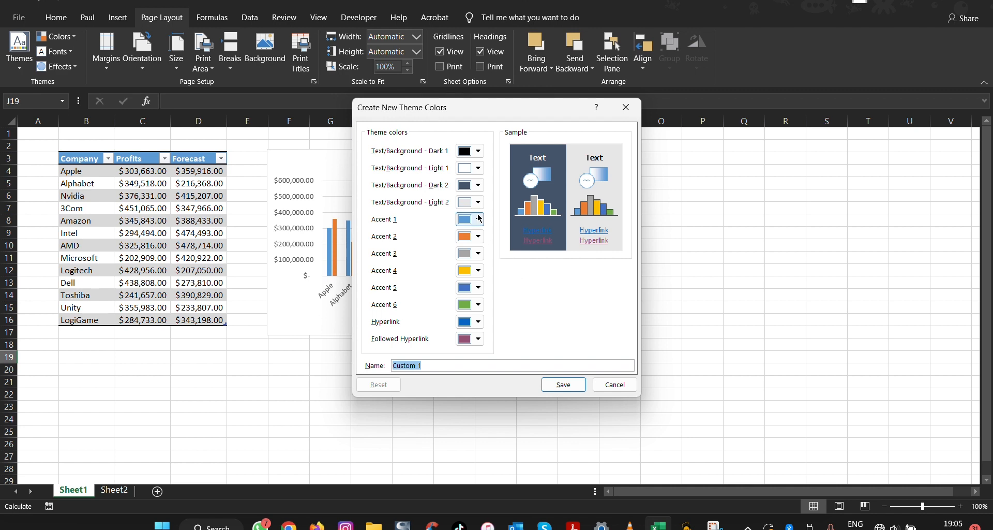
Set Accents 1–4 to dark purple, pink, light blue and dark orange and save the set as 'OUR Theme'
left_click(477, 219)
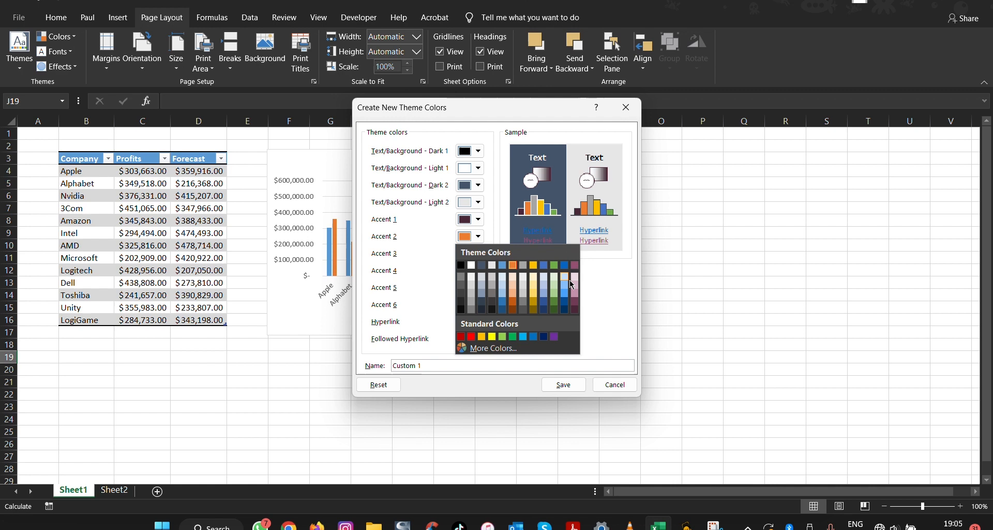
left_click(476, 253)
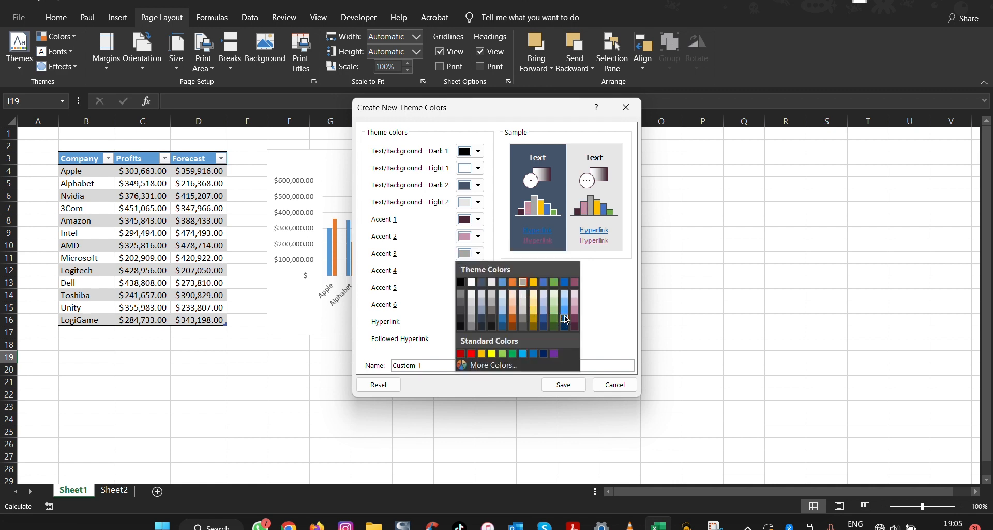
left_click(476, 270)
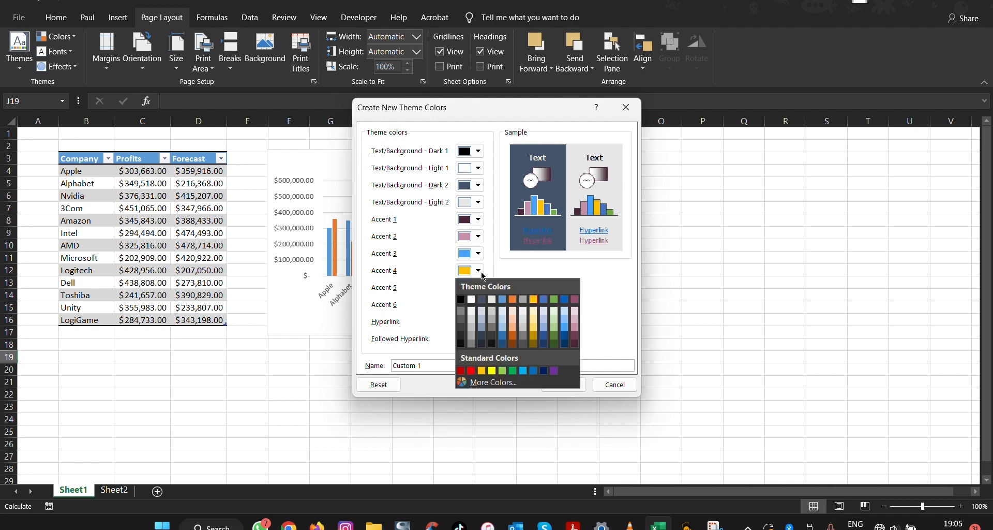
mouse_move(514, 334)
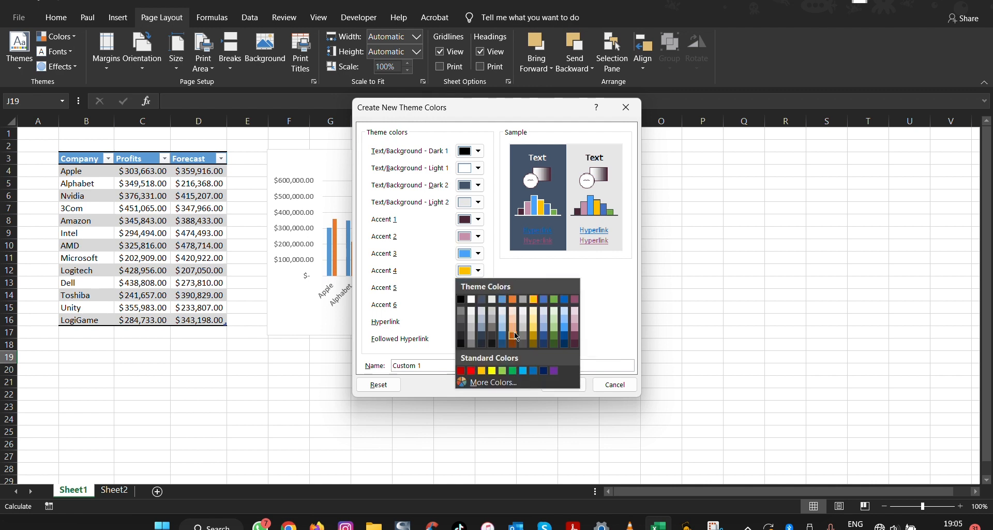
left_click(514, 331)
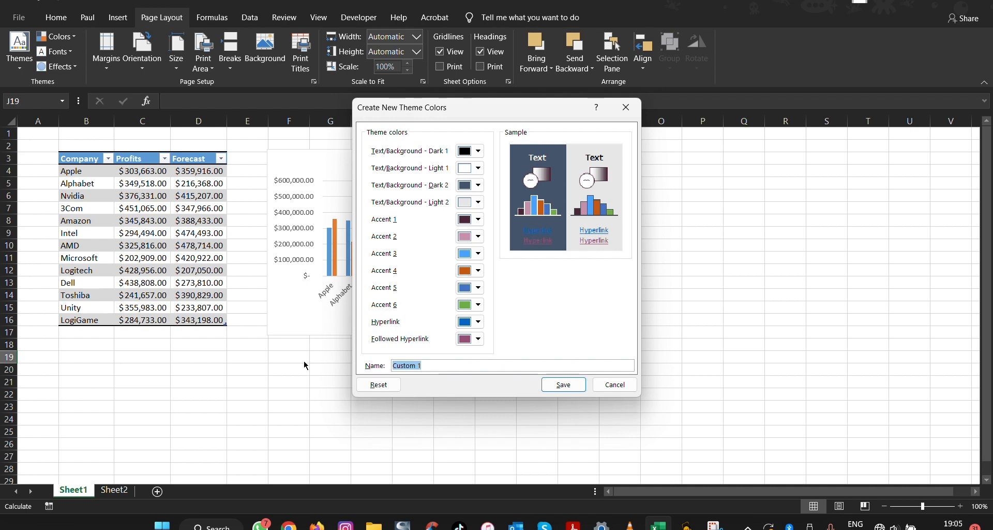
type("OUR T")
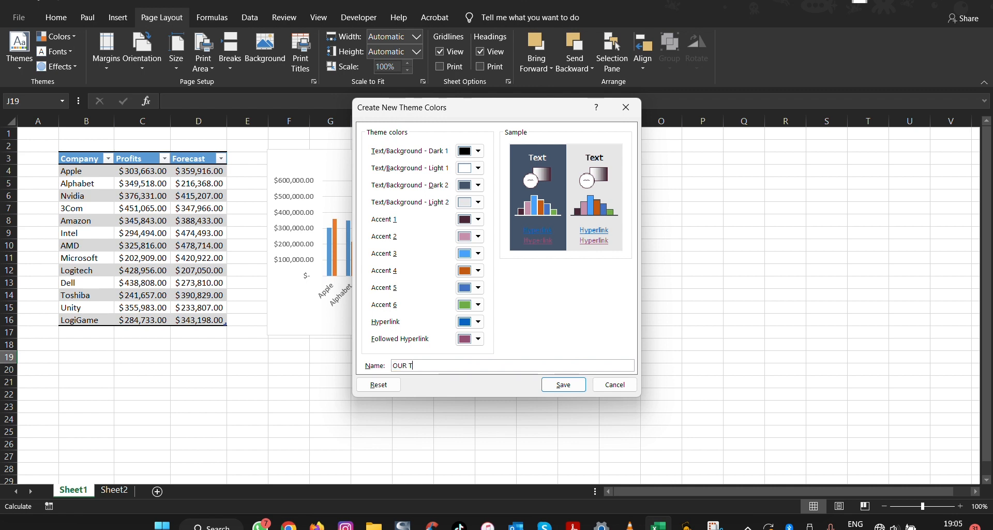
type("heme")
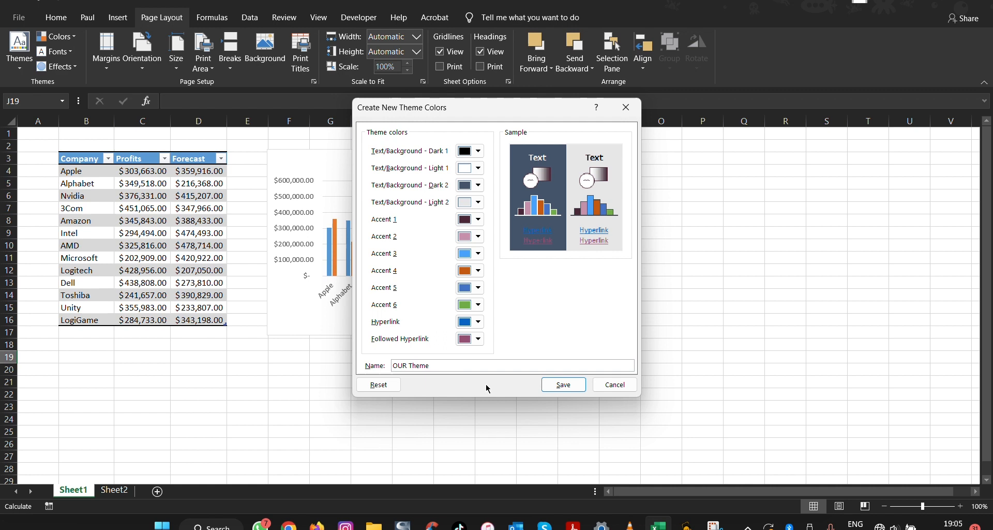
left_click(562, 384)
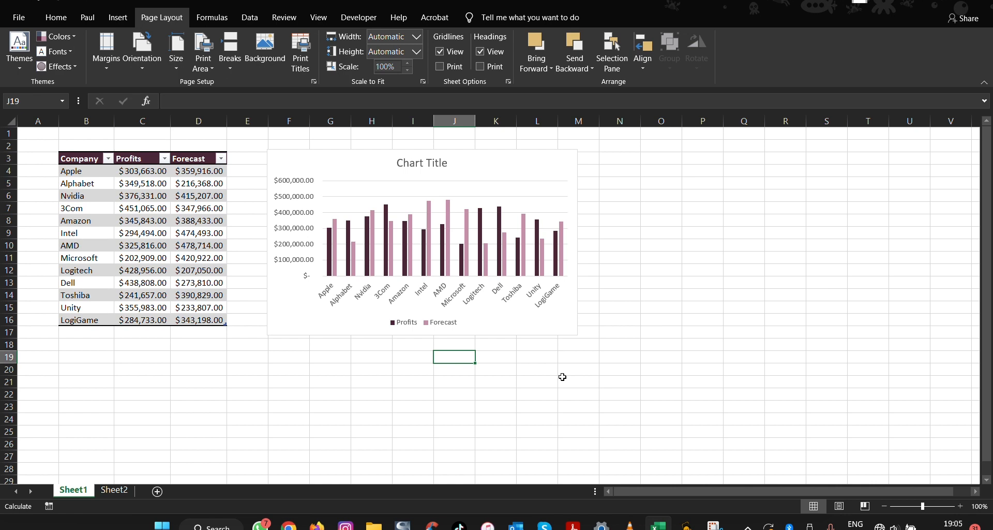
mouse_move(262, 95)
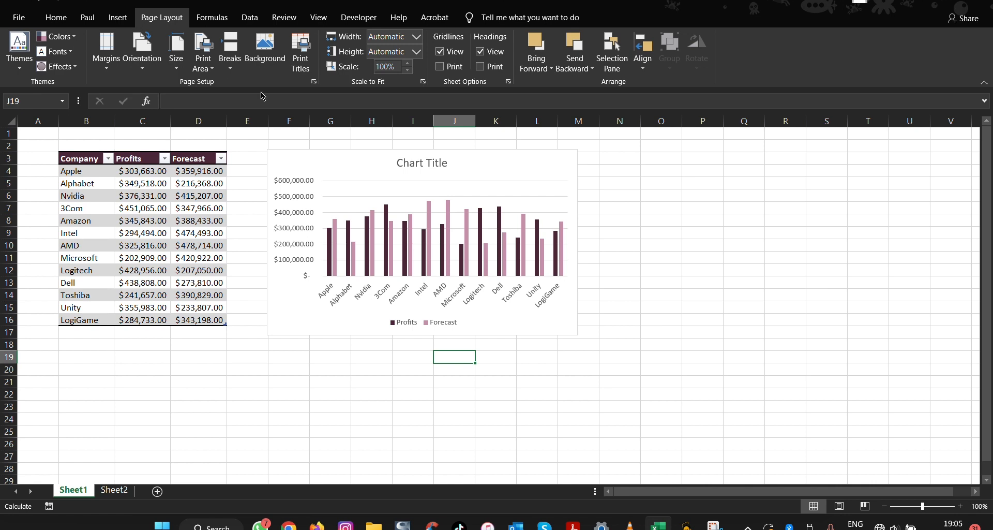
left_click(56, 52)
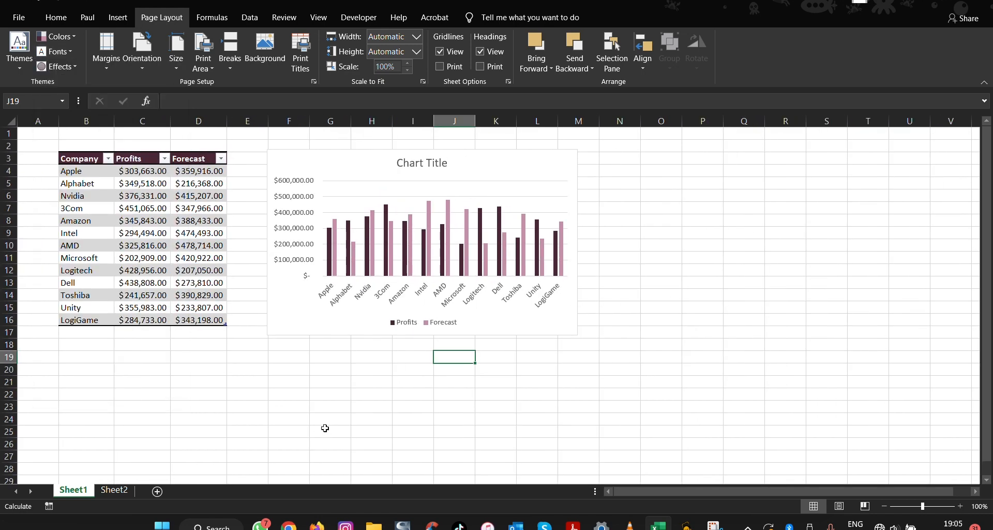
left_click(57, 67)
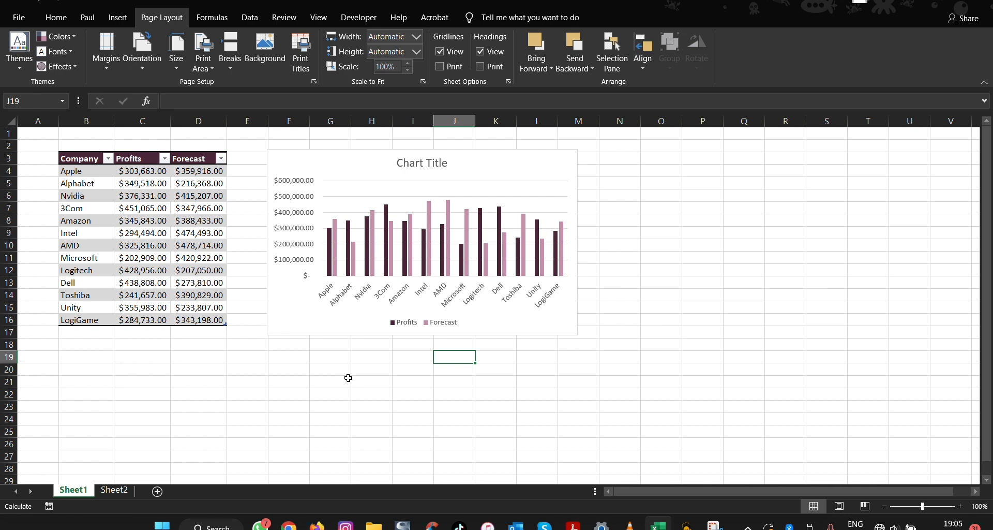
mouse_move(35, 79)
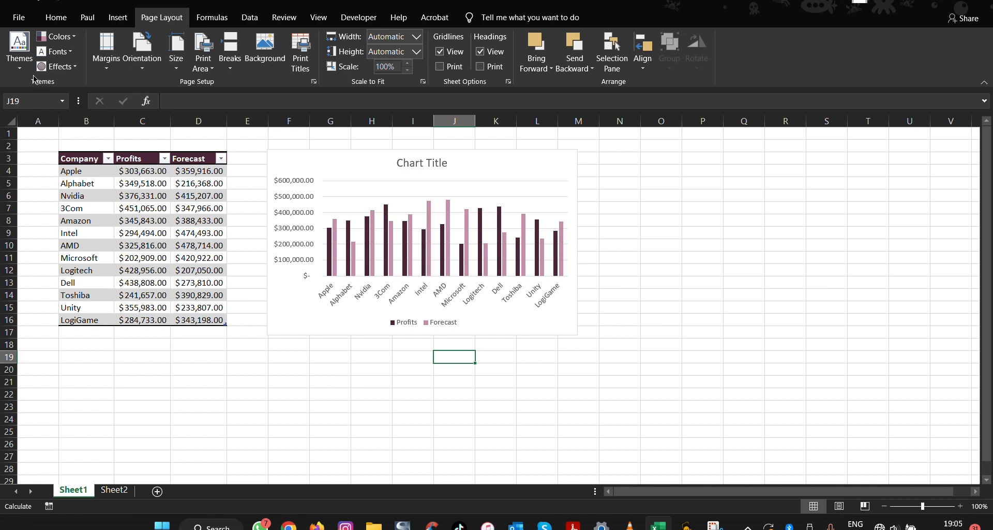
Preview the colour sets, then create a new blank workbook beside the chart workbook
left_click(19, 51)
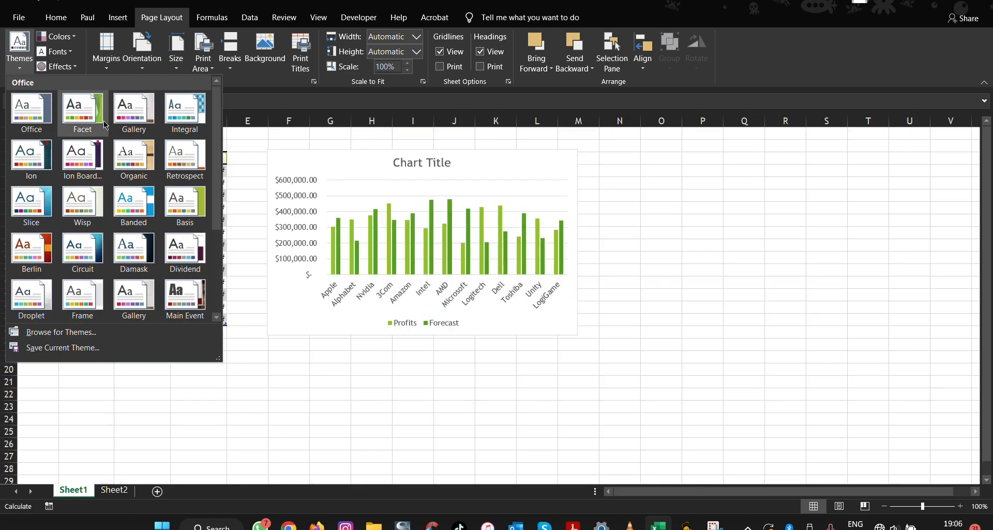
left_click(184, 249)
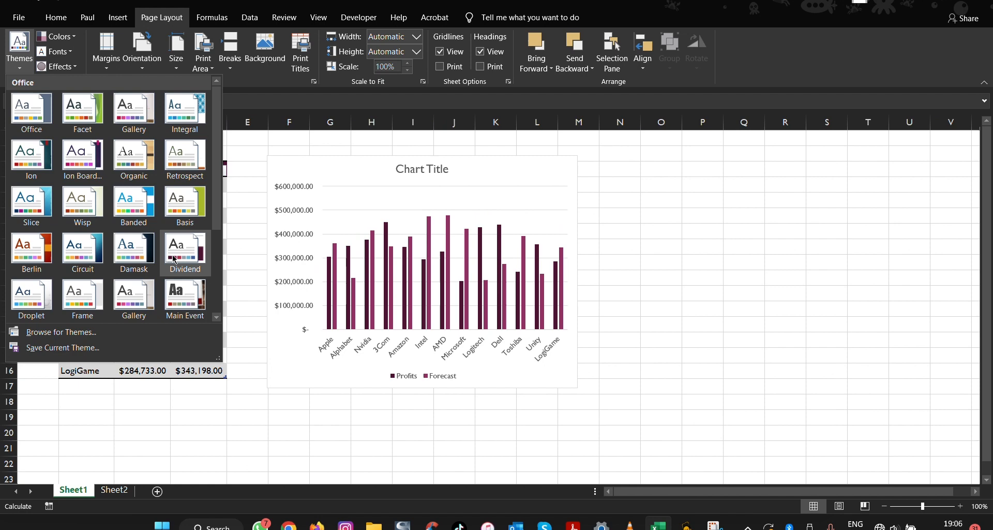
left_click(57, 37)
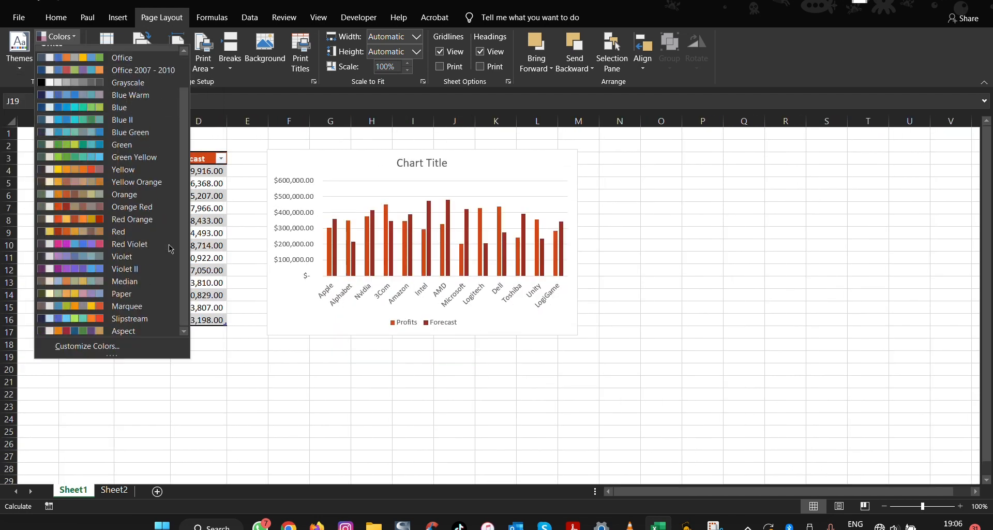
mouse_move(132, 207)
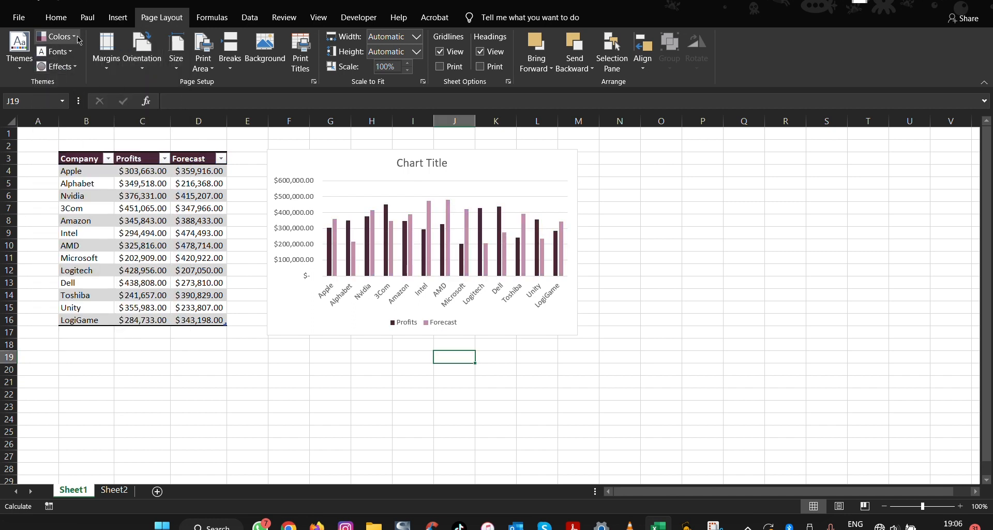
left_click(57, 36)
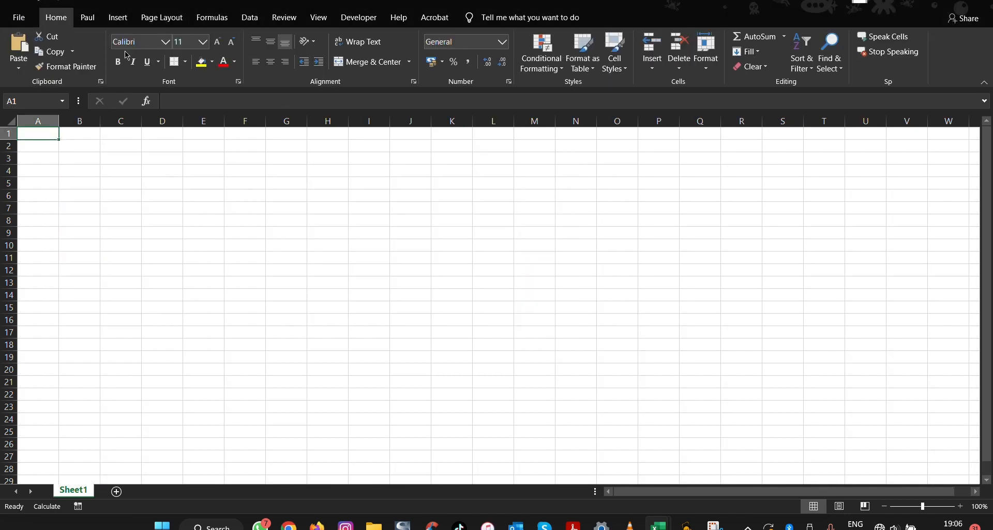
Check that OUR Theme appears under Custom in the new workbook's Colors list
left_click(161, 18)
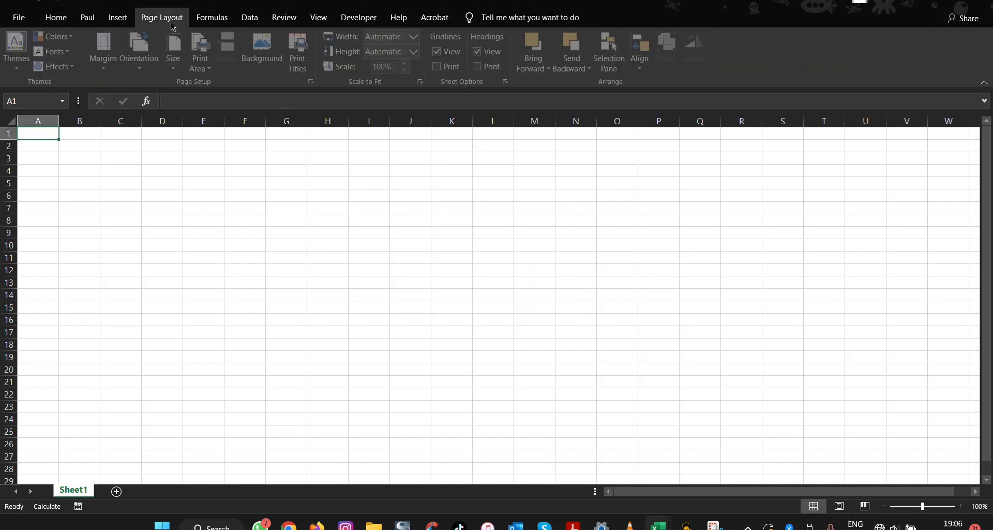
left_click(55, 36)
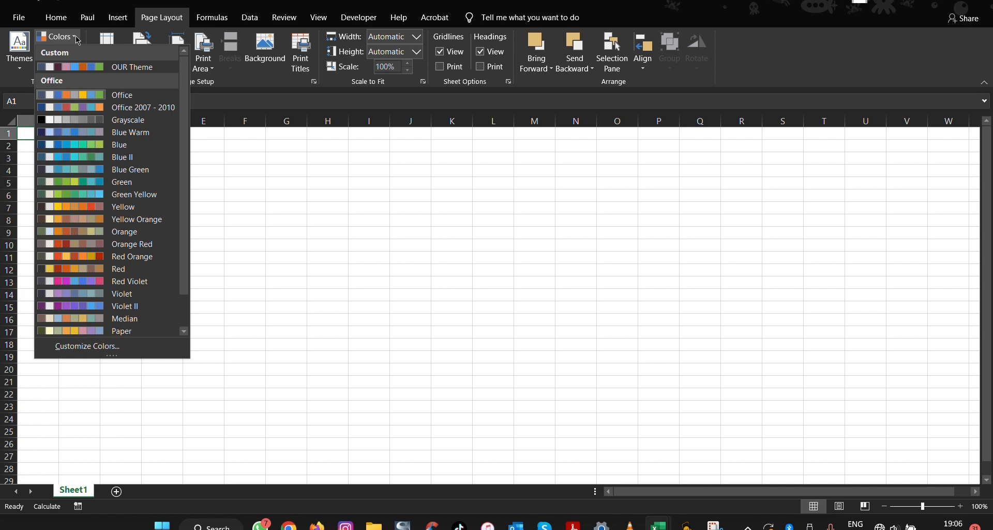
mouse_move(81, 95)
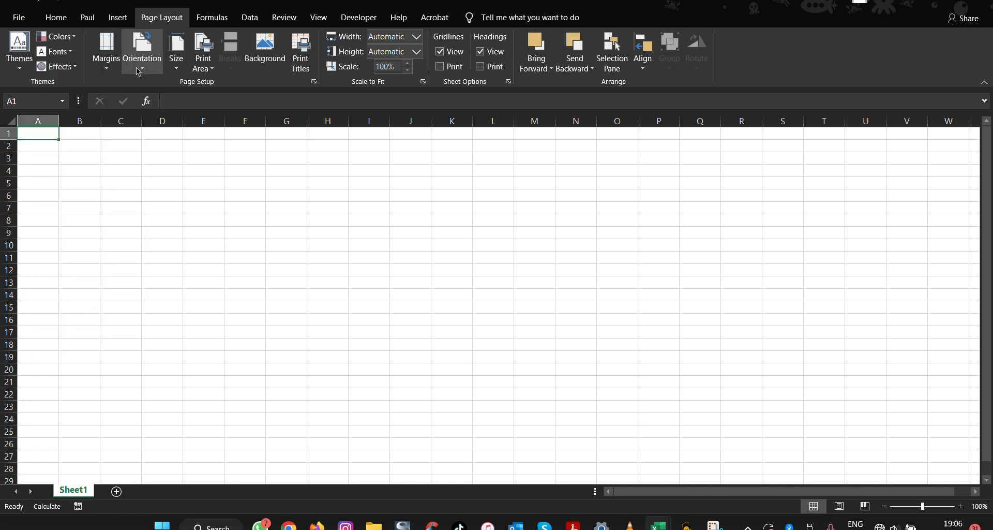
mouse_move(200, 388)
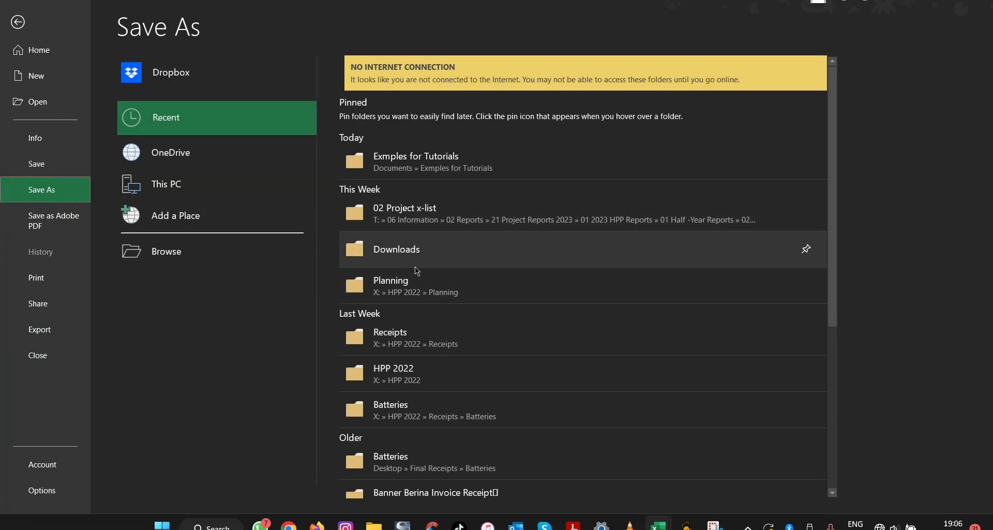
mouse_move(416, 340)
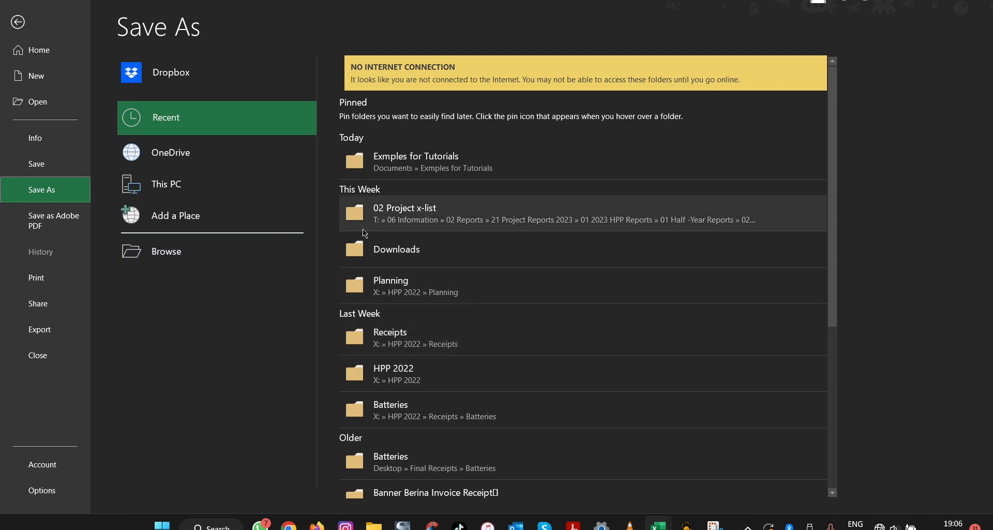
mouse_move(405, 379)
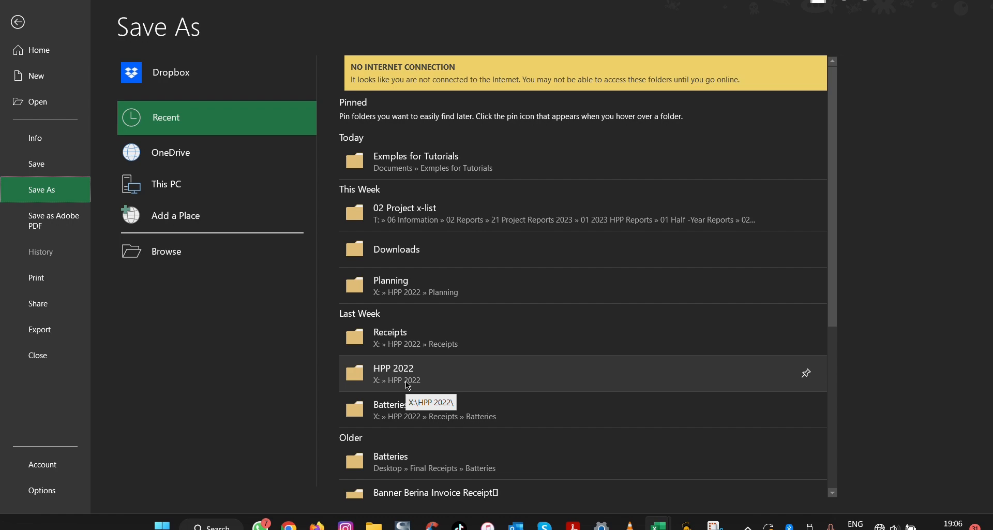
Look through the Save As recent folders for the blank workbook
scroll("down", 3)
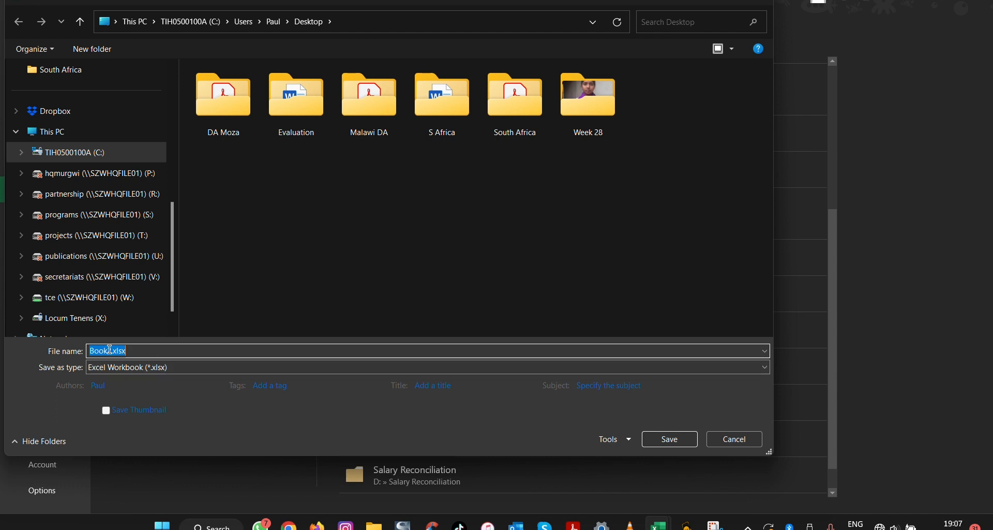
Save the blank workbook on the Desktop as the Excel Template Book.xltx
left_click(111, 351)
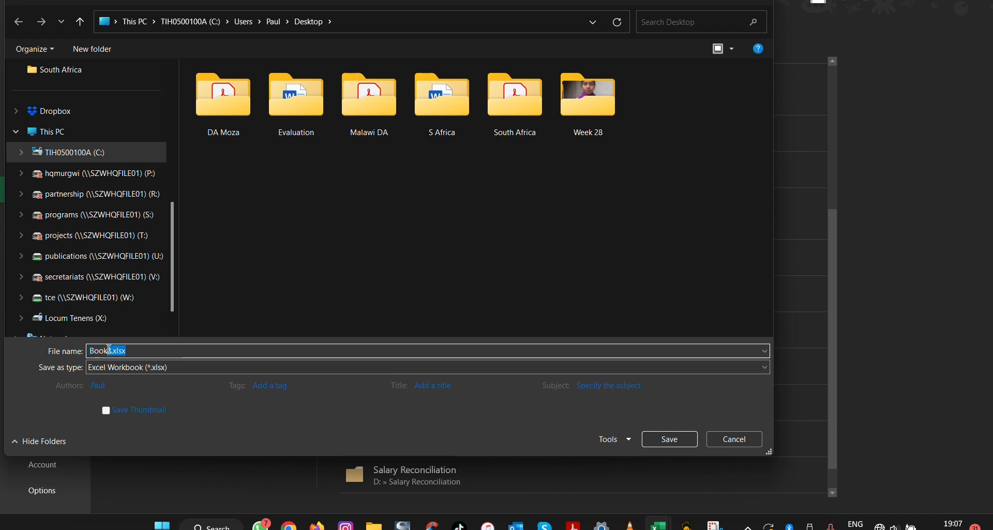
key("Backspace")
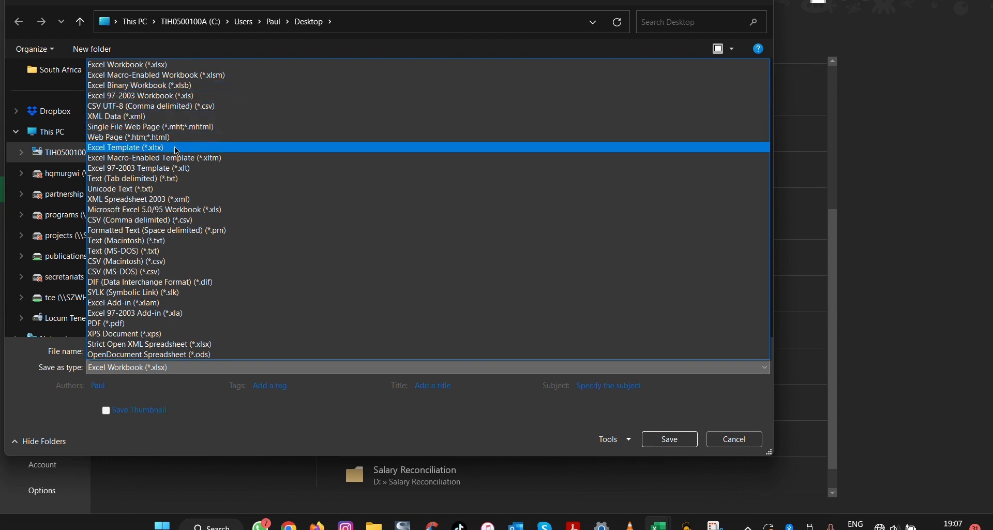
mouse_move(157, 151)
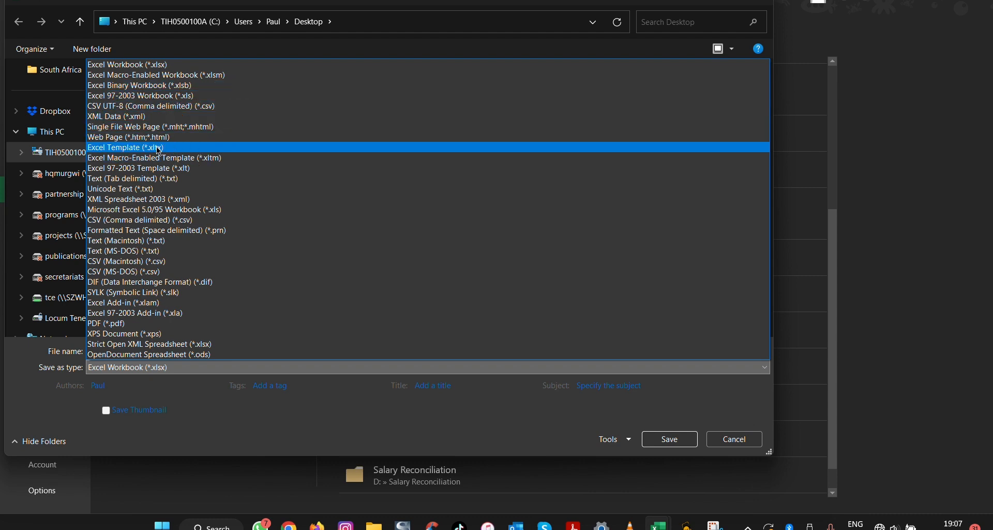
left_click(124, 147)
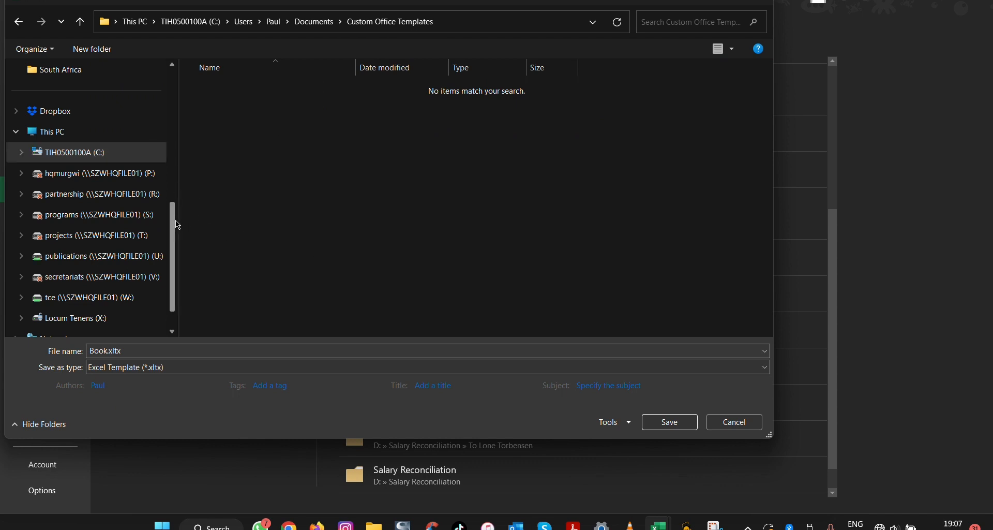
left_click(53, 131)
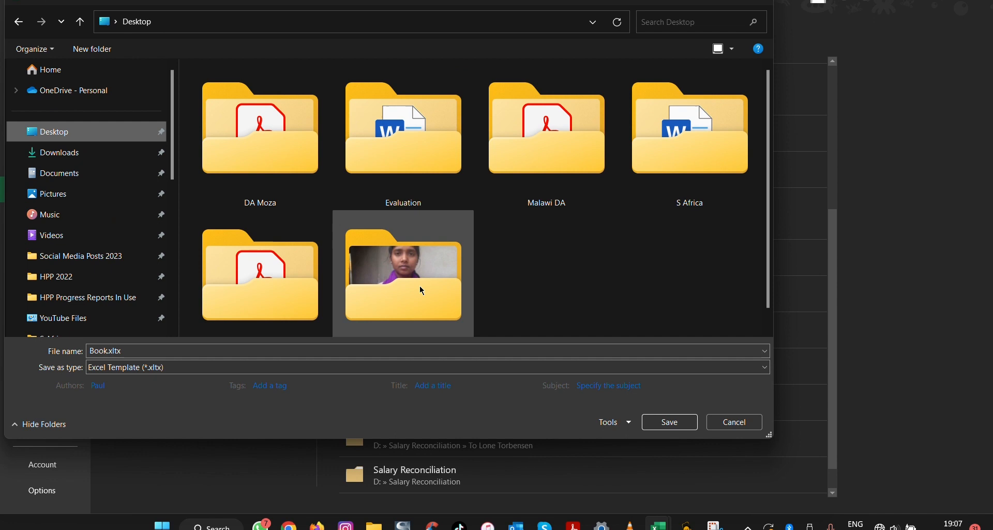
left_click(259, 276)
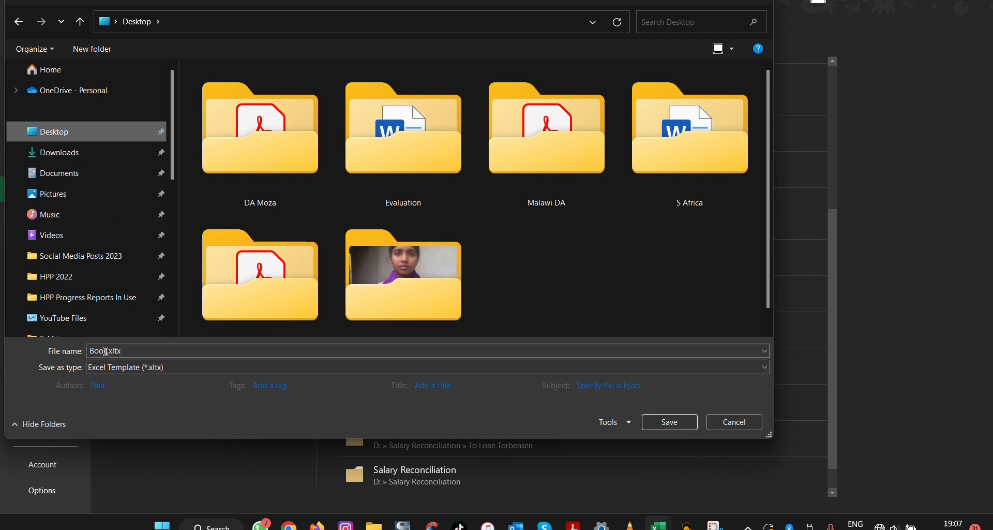
left_click(670, 421)
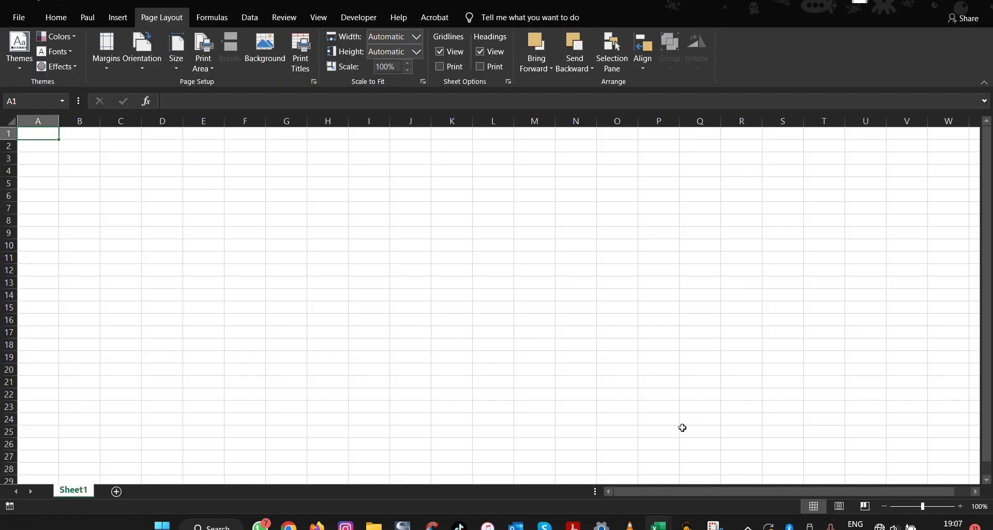
mouse_move(380, 141)
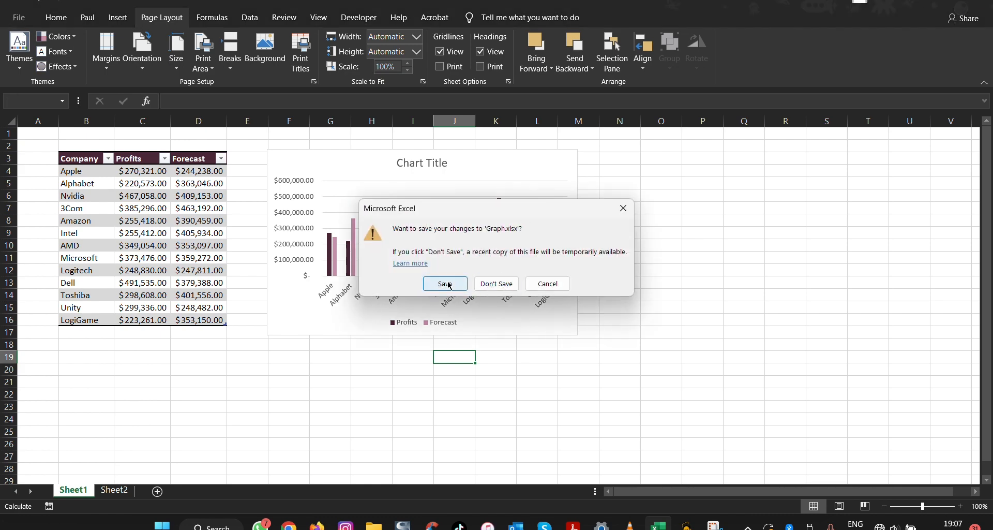
Close Excel, keeping the changes to Graph.xlsx
left_click(445, 283)
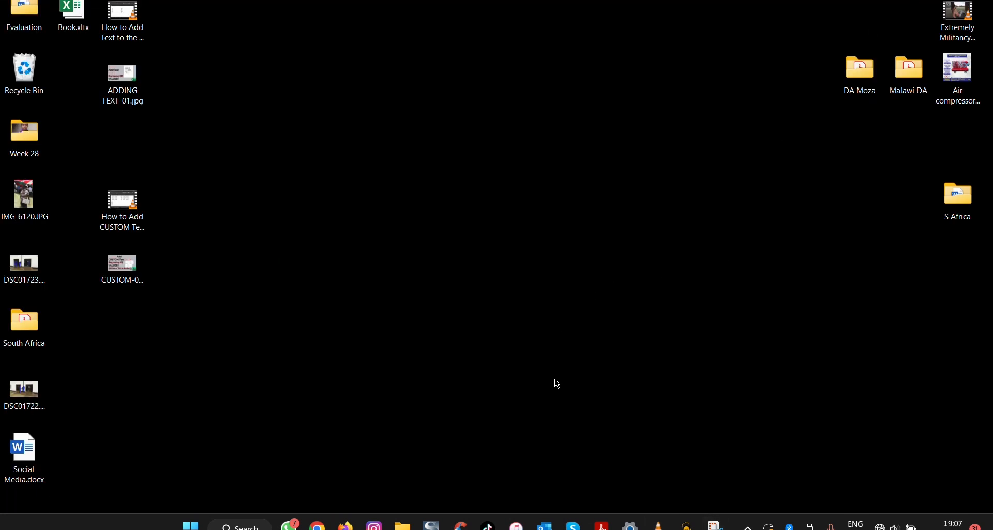
mouse_move(405, 300)
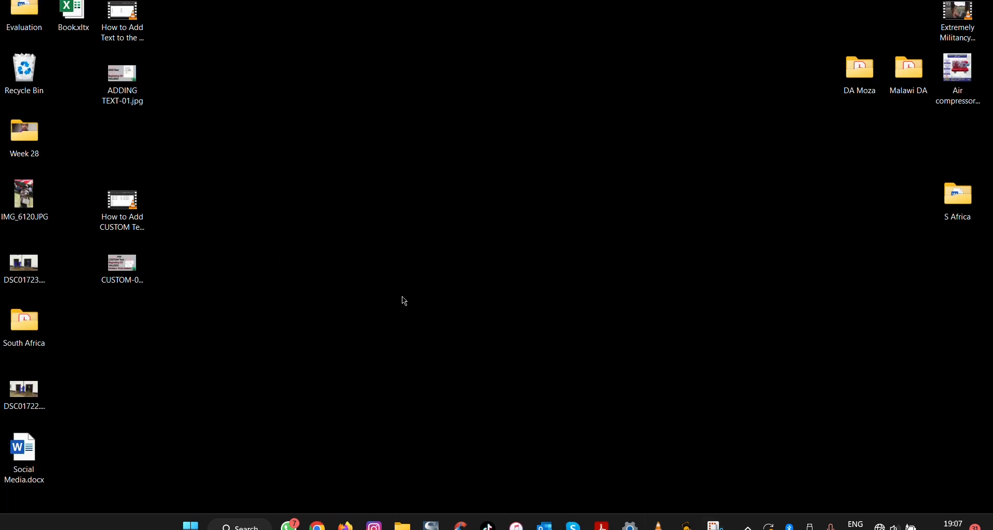
Paste Book.xltx into the Office16 XLSTART folder, granting administrator permission
left_click(24, 194)
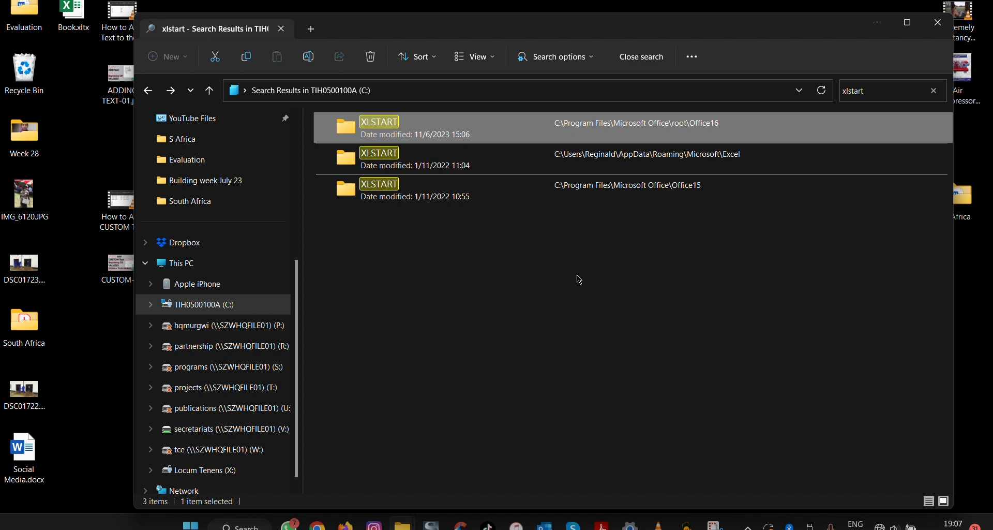
mouse_move(466, 133)
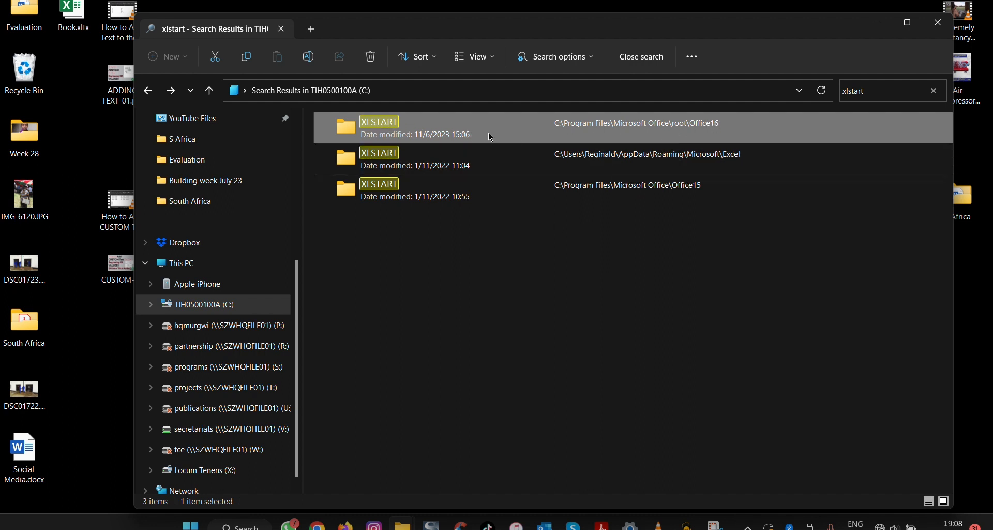
double_click(379, 122)
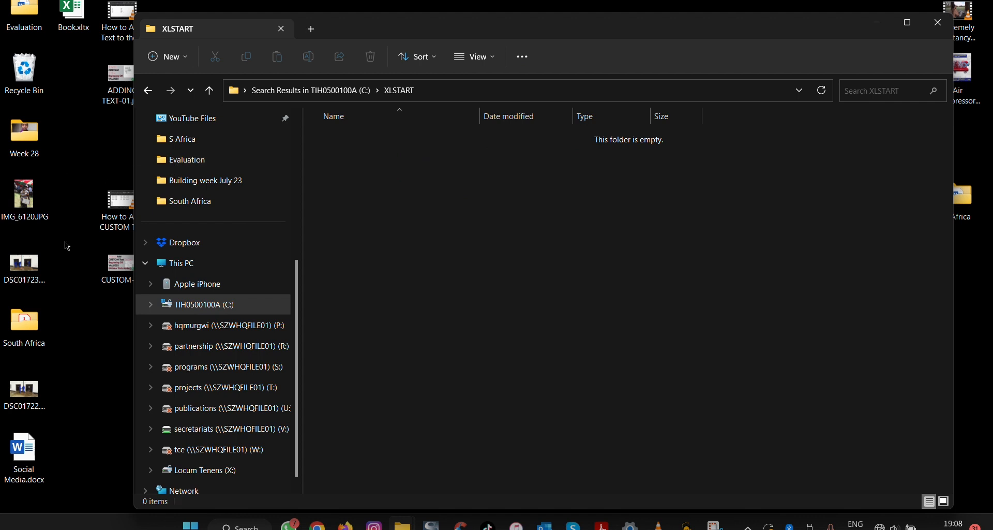
right_click(71, 8)
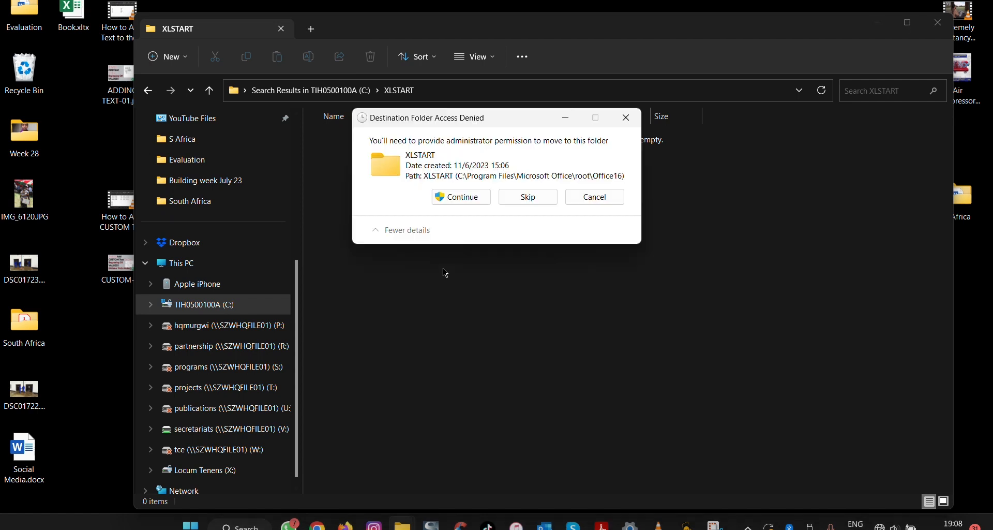
left_click(461, 197)
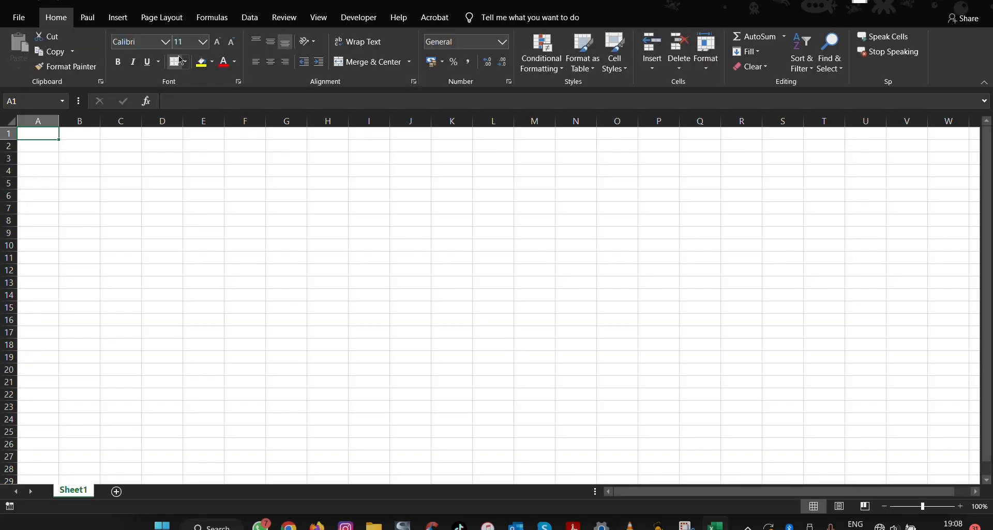
Verify the new blank workbook offers OUR Theme in its Colors list under Custom
left_click(161, 18)
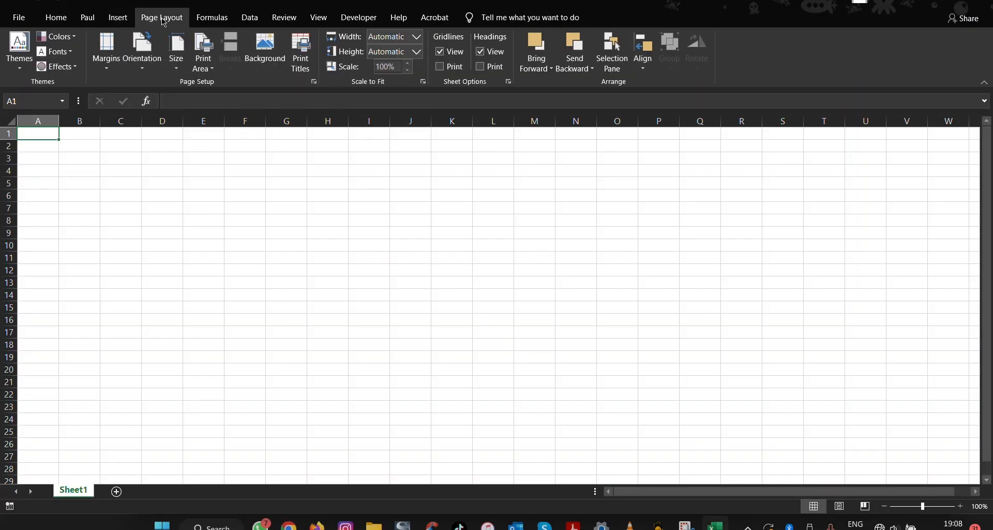
mouse_move(57, 36)
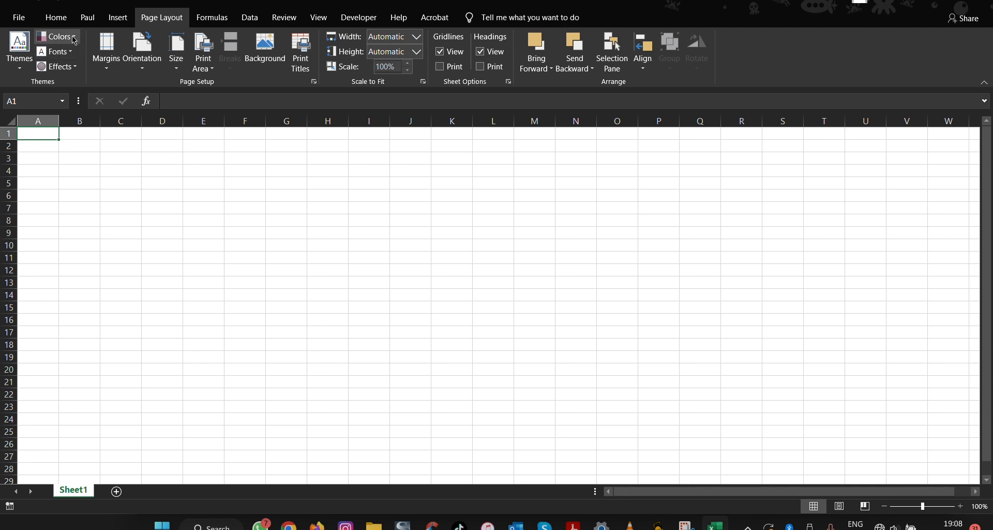
left_click(57, 36)
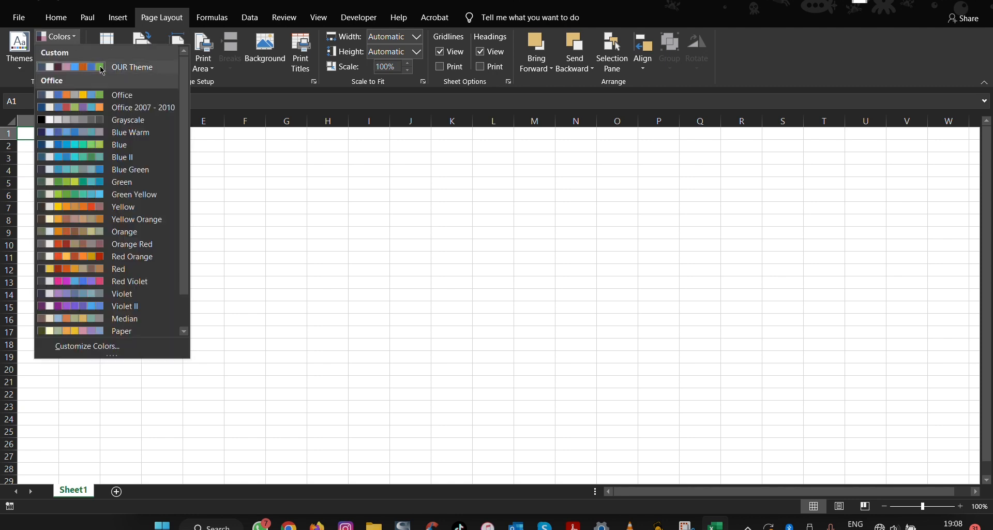